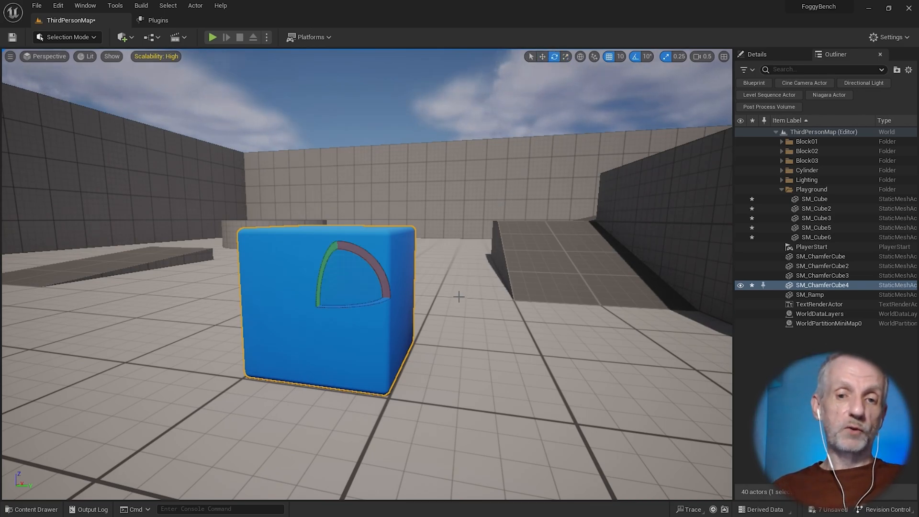
Switch SM_ChamferCube4 from the rotate gizmo to the translate gizmo
click(542, 56)
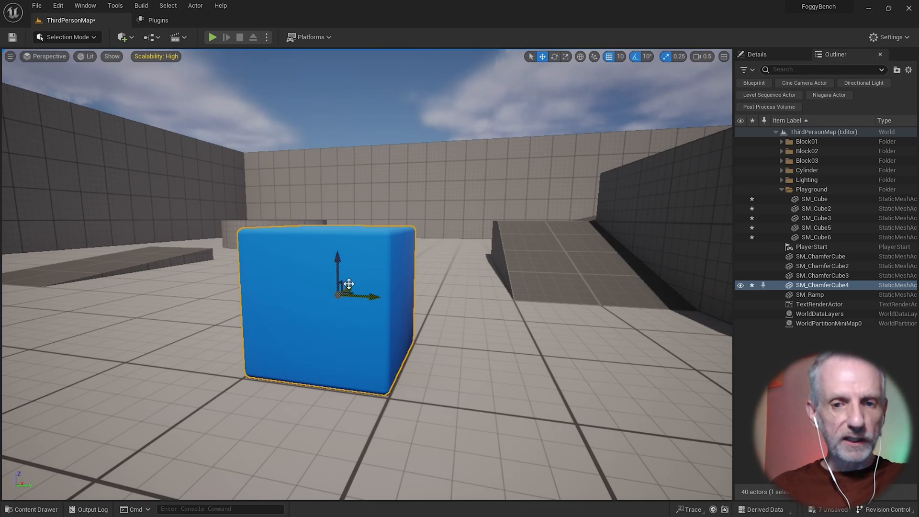
mouse_move(392, 327)
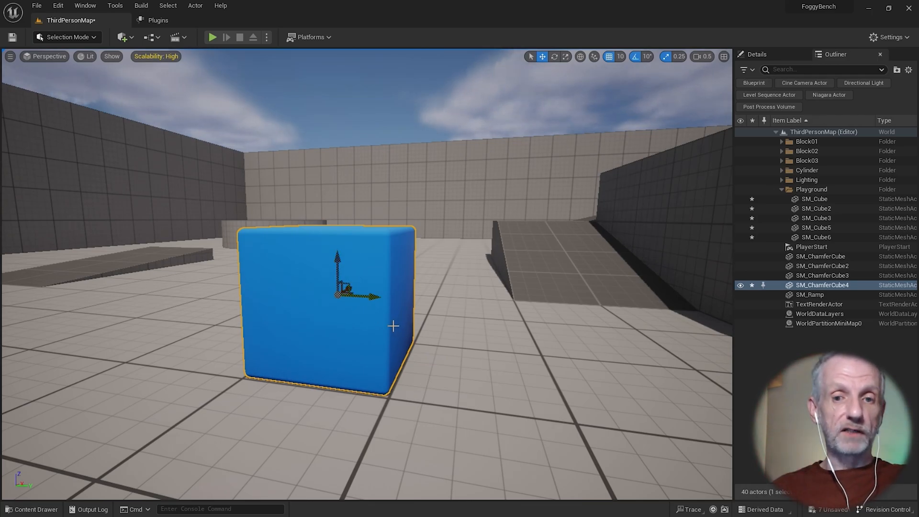
mouse_move(492, 301)
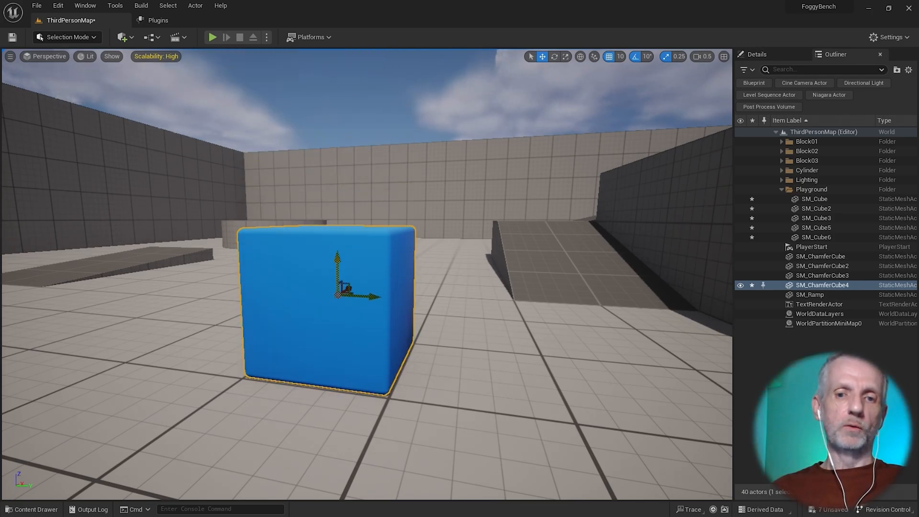
mouse_move(538, 77)
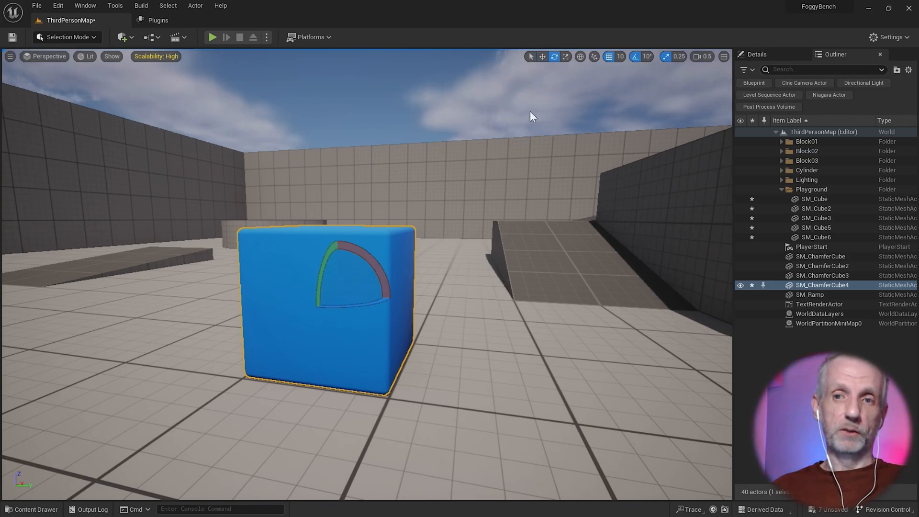
Turn SM_ChamferCube4 with a rotation arc, then return it to the translate gizmo
drag(352, 264, 335, 247)
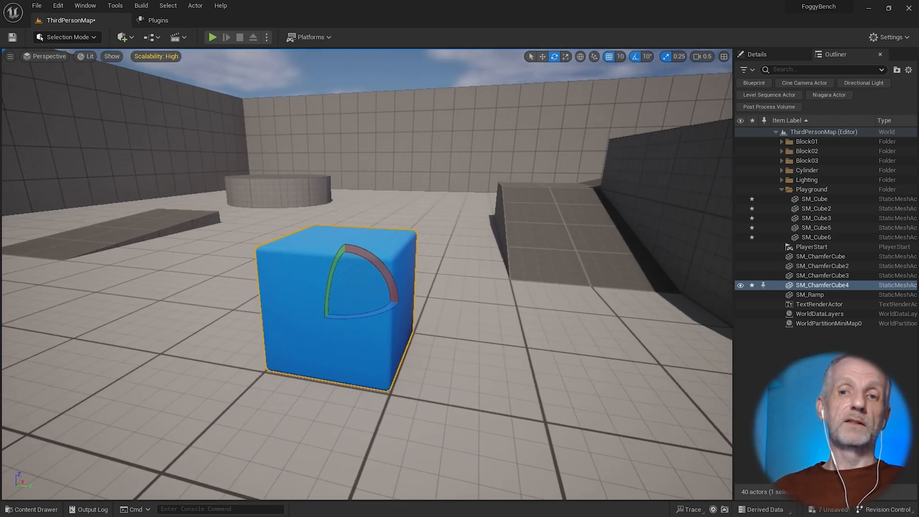
click(566, 57)
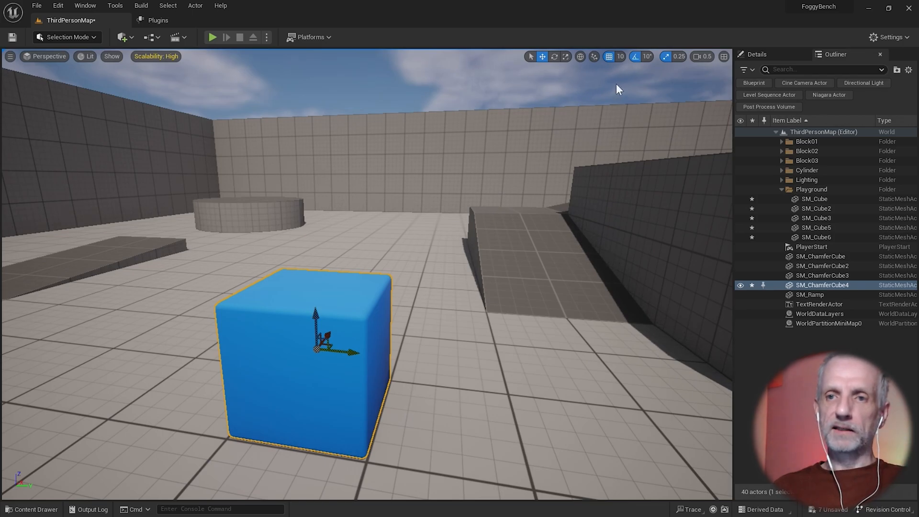
Bring up the grid snap sizes list from the toolbar's snap value of 10
click(641, 56)
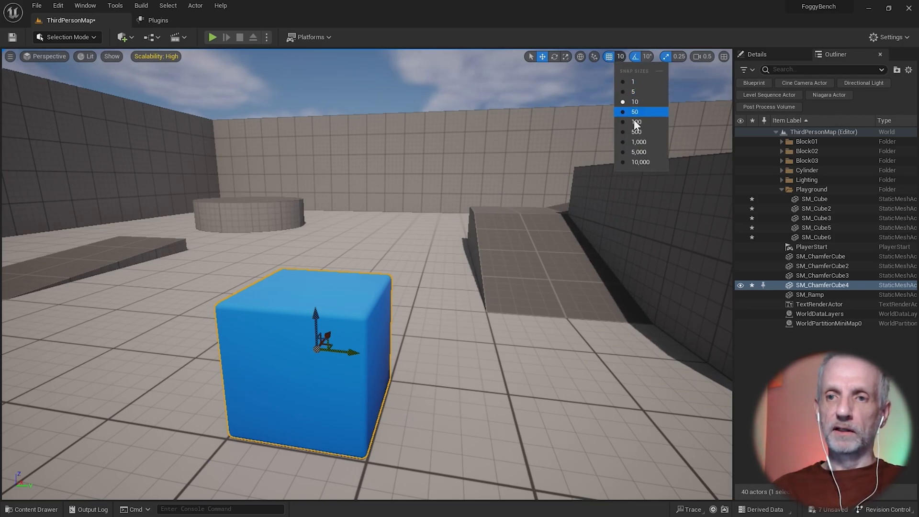
Set the grid snap size to 50, then bring it back to 10
click(635, 111)
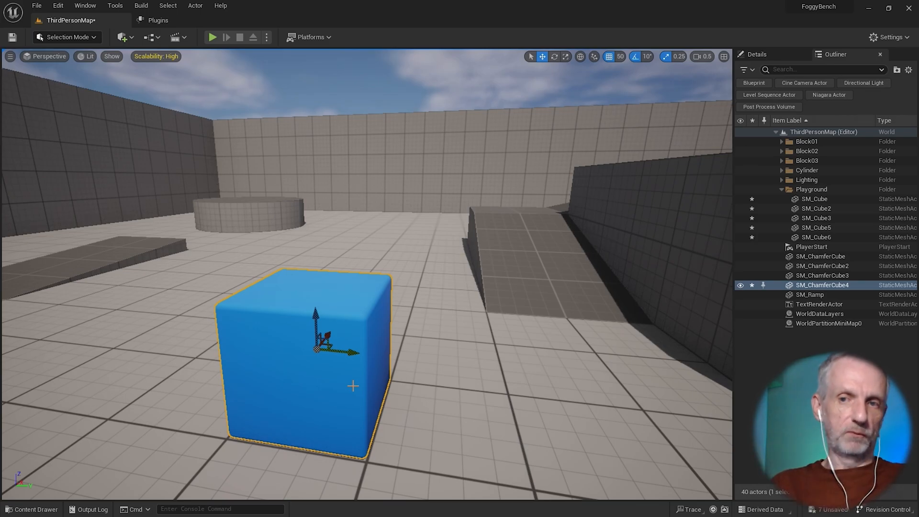
click(621, 56)
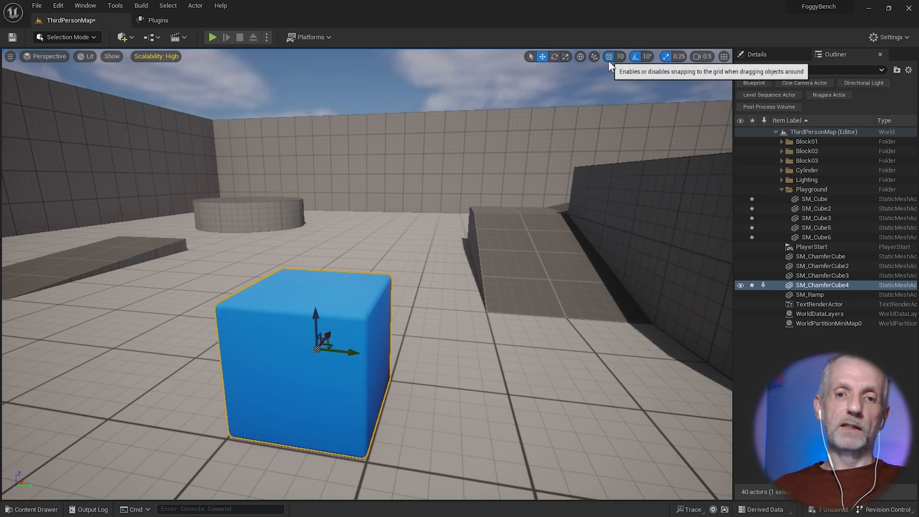
drag(349, 345, 384, 358)
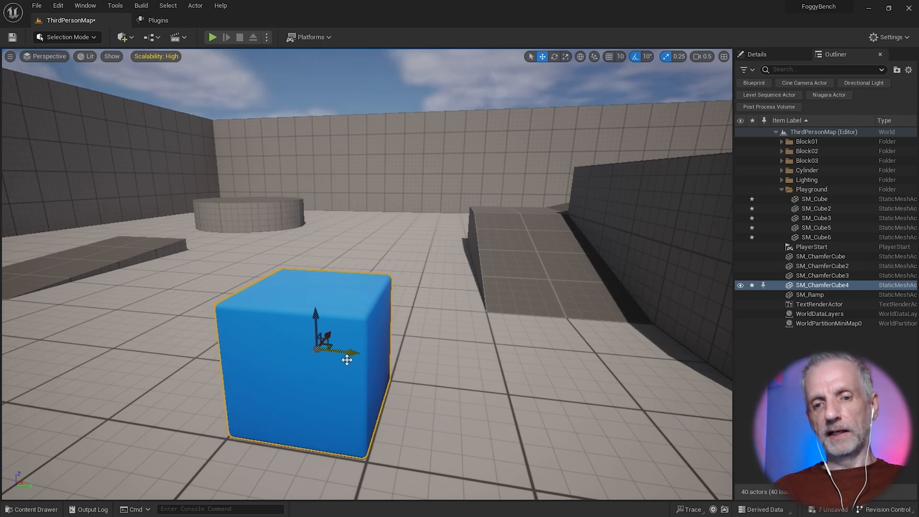
mouse_move(635, 57)
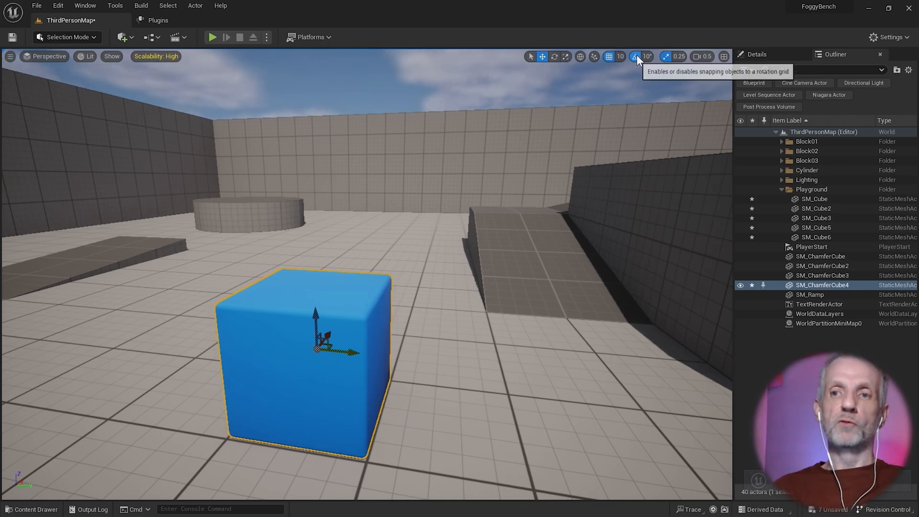